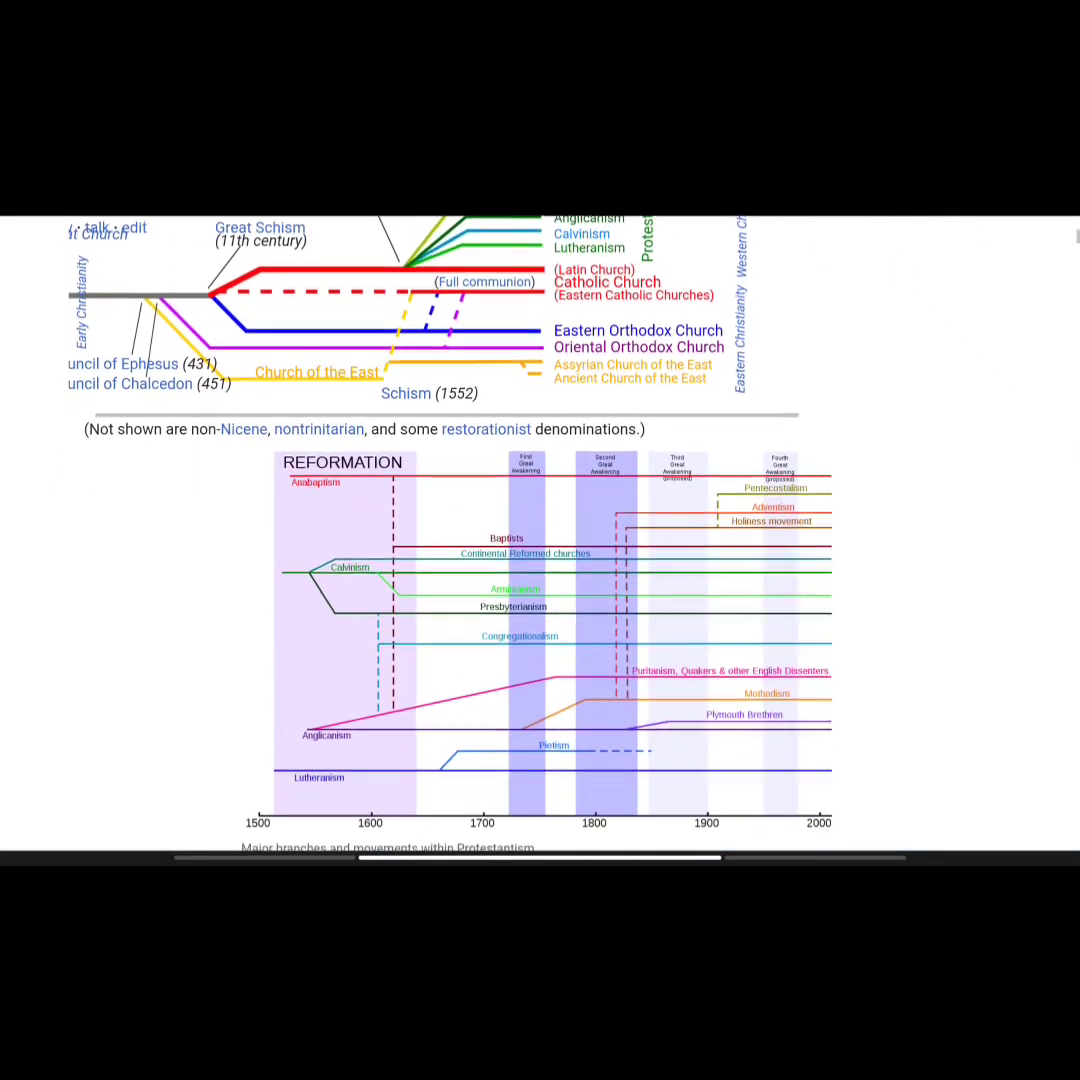
scroll(down, 3)
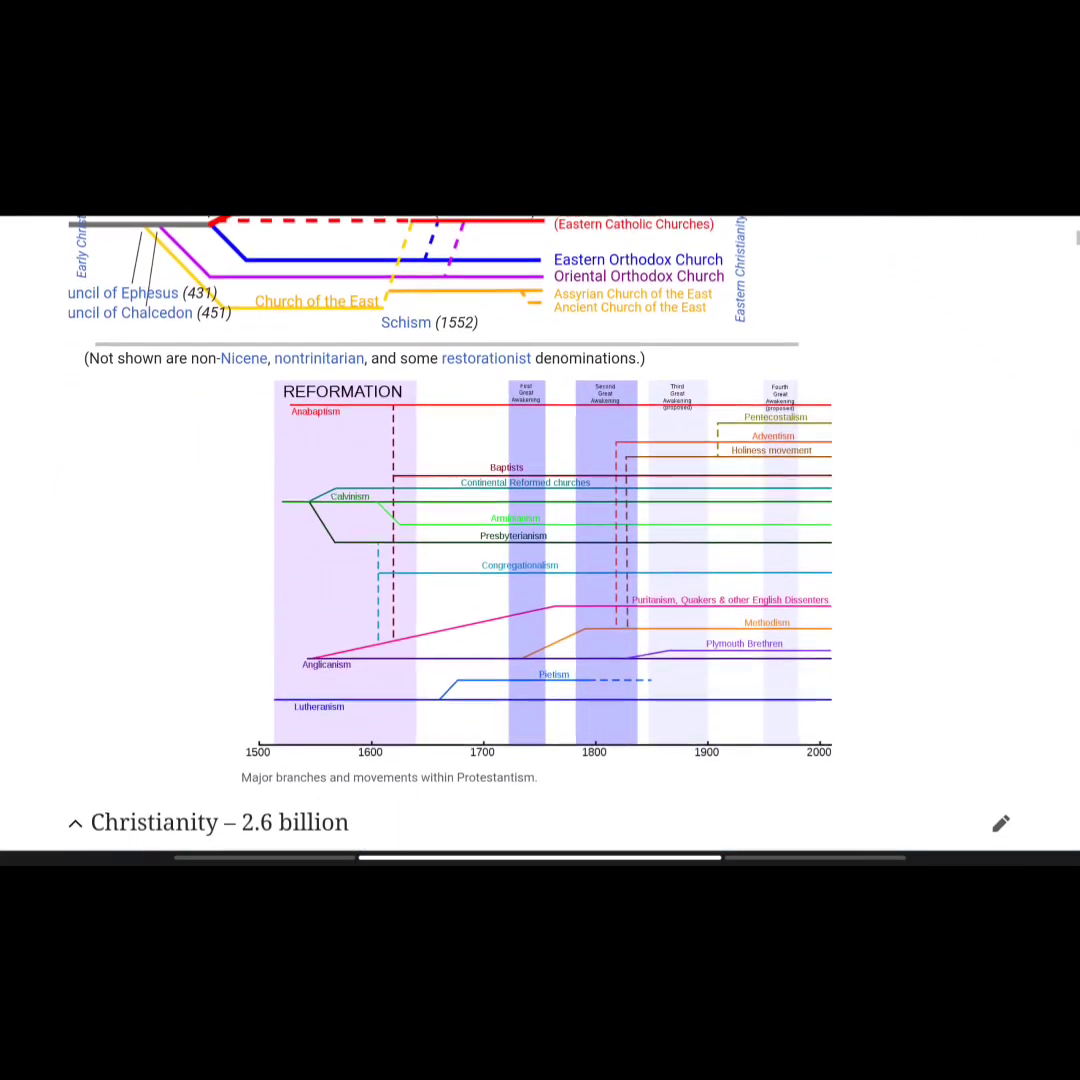
scroll(down, 3)
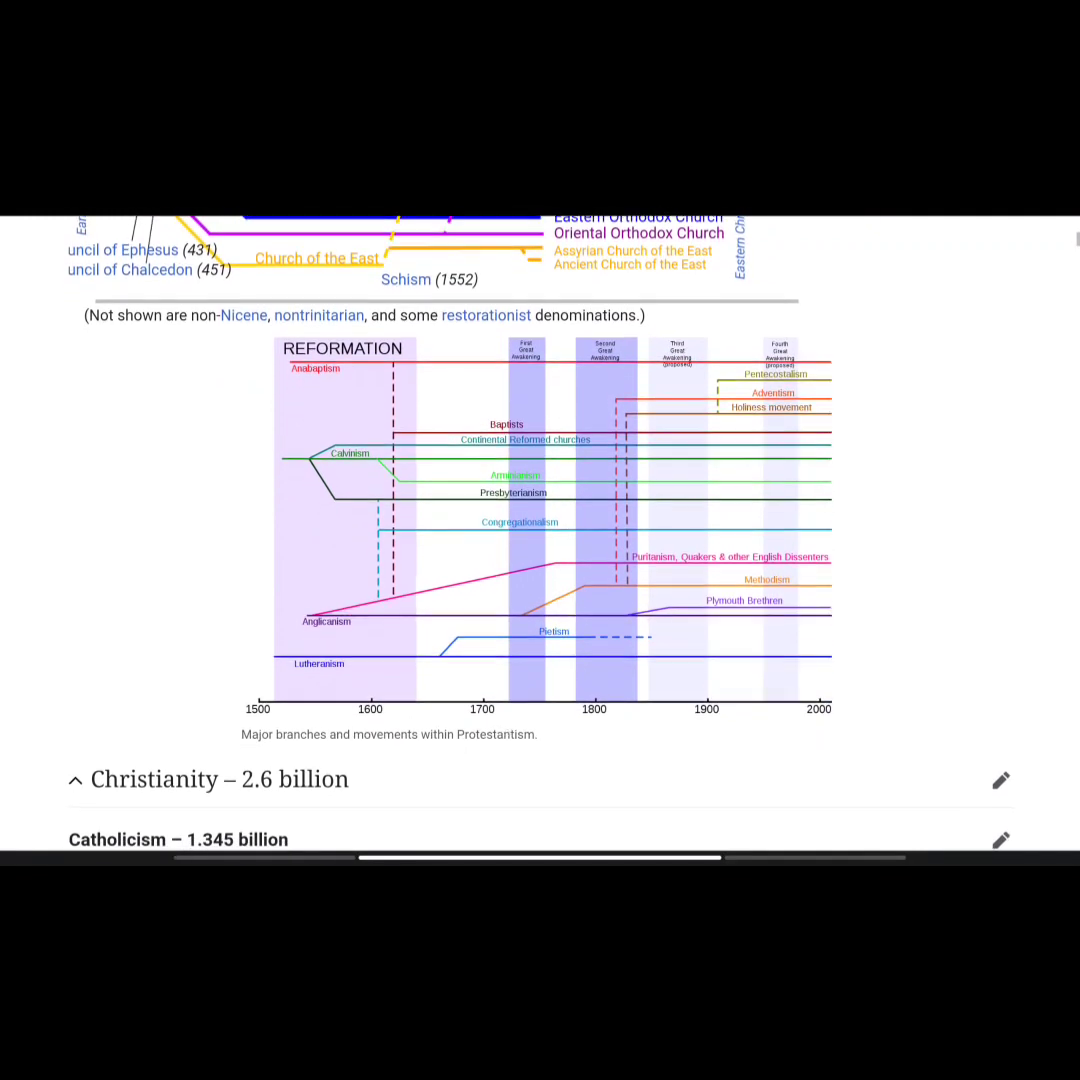
scroll(down, 3)
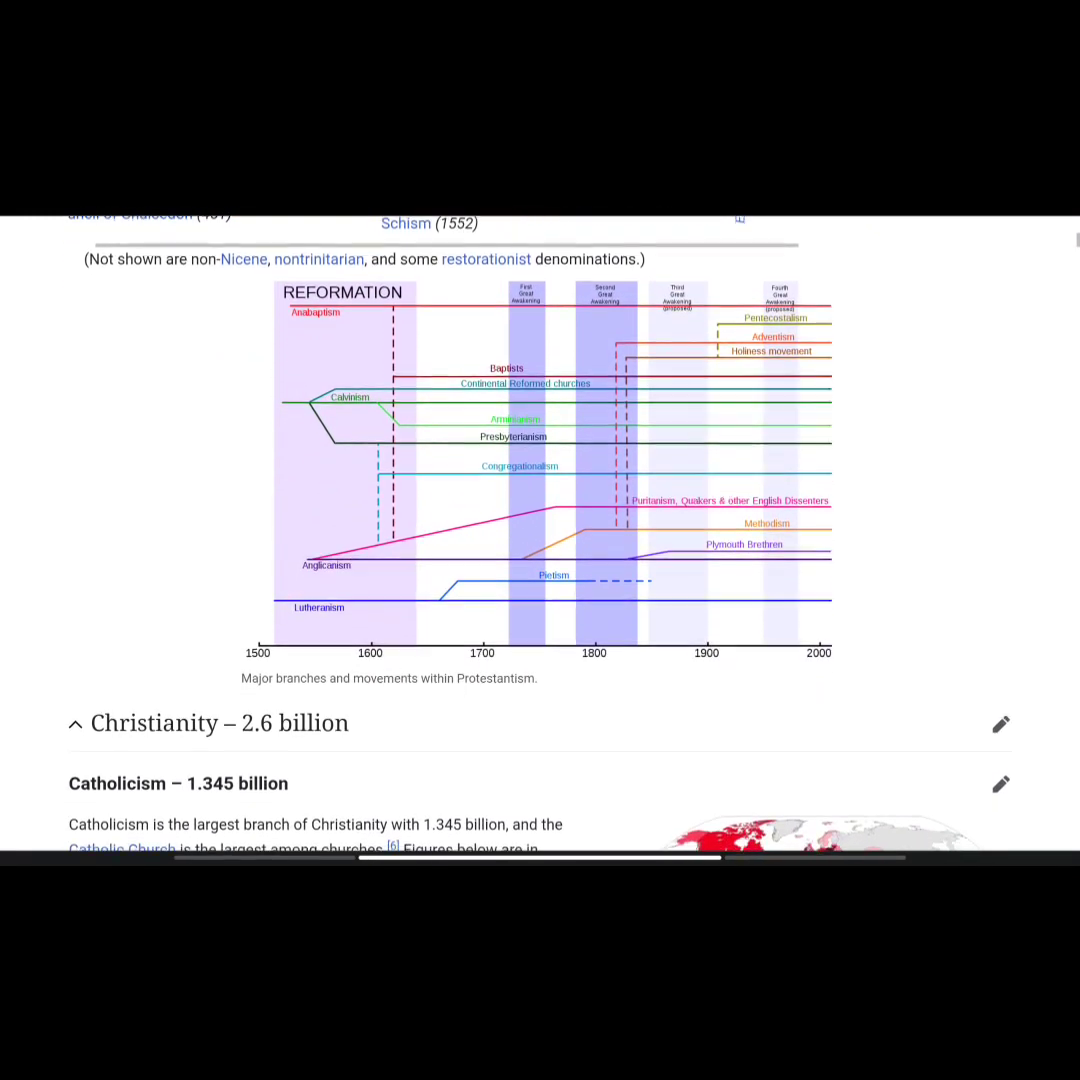
scroll(down, 3)
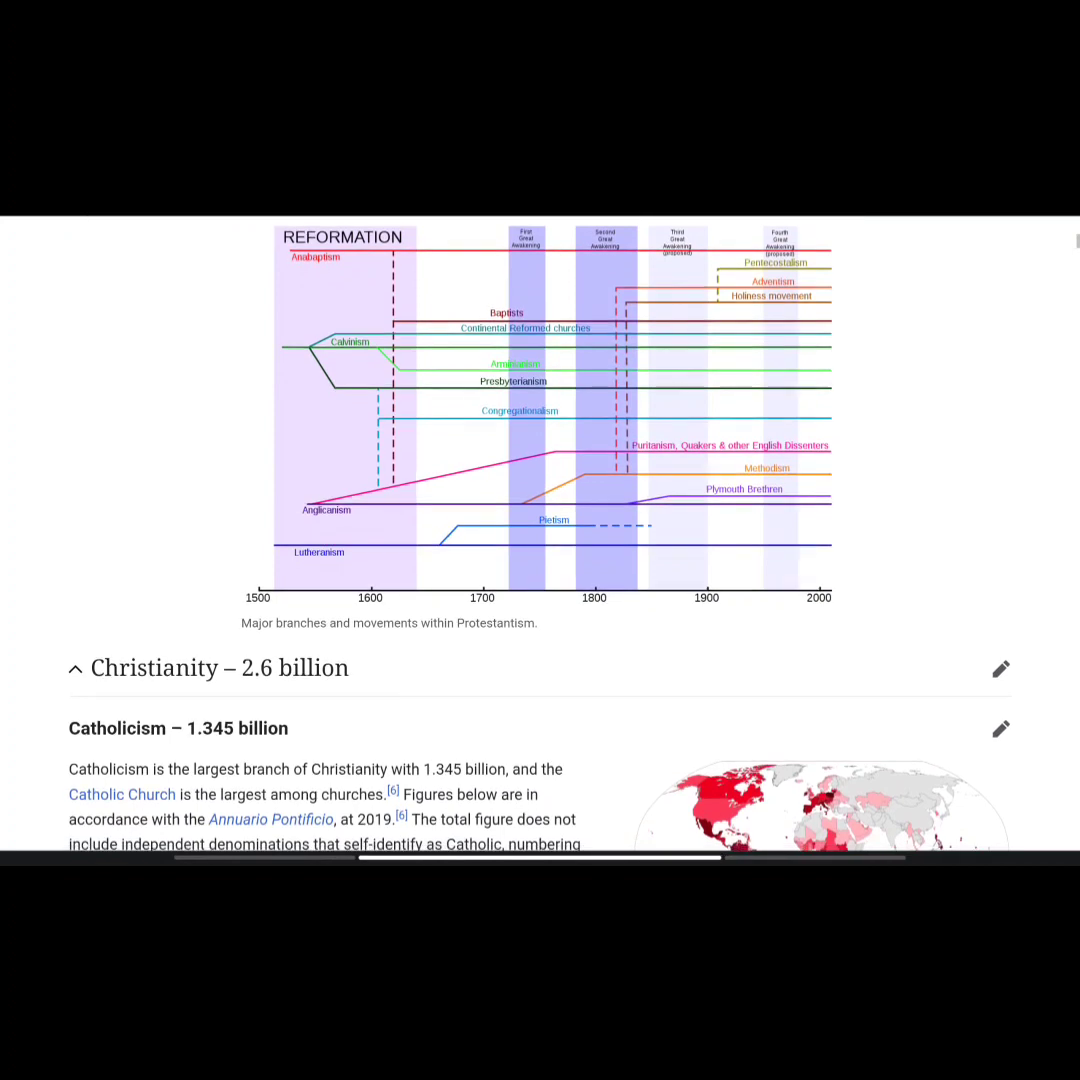
scroll(down, 3)
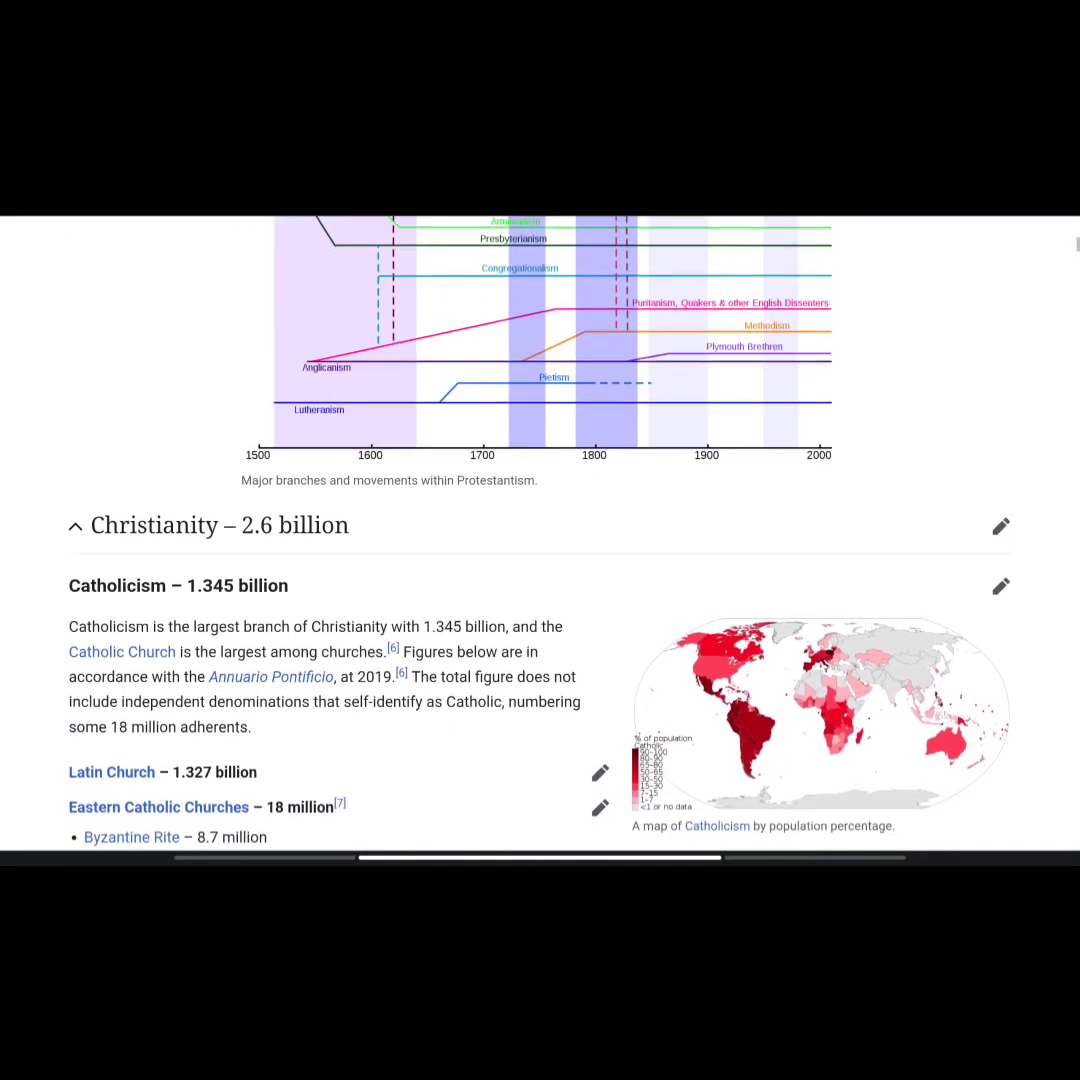
scroll(down, 3)
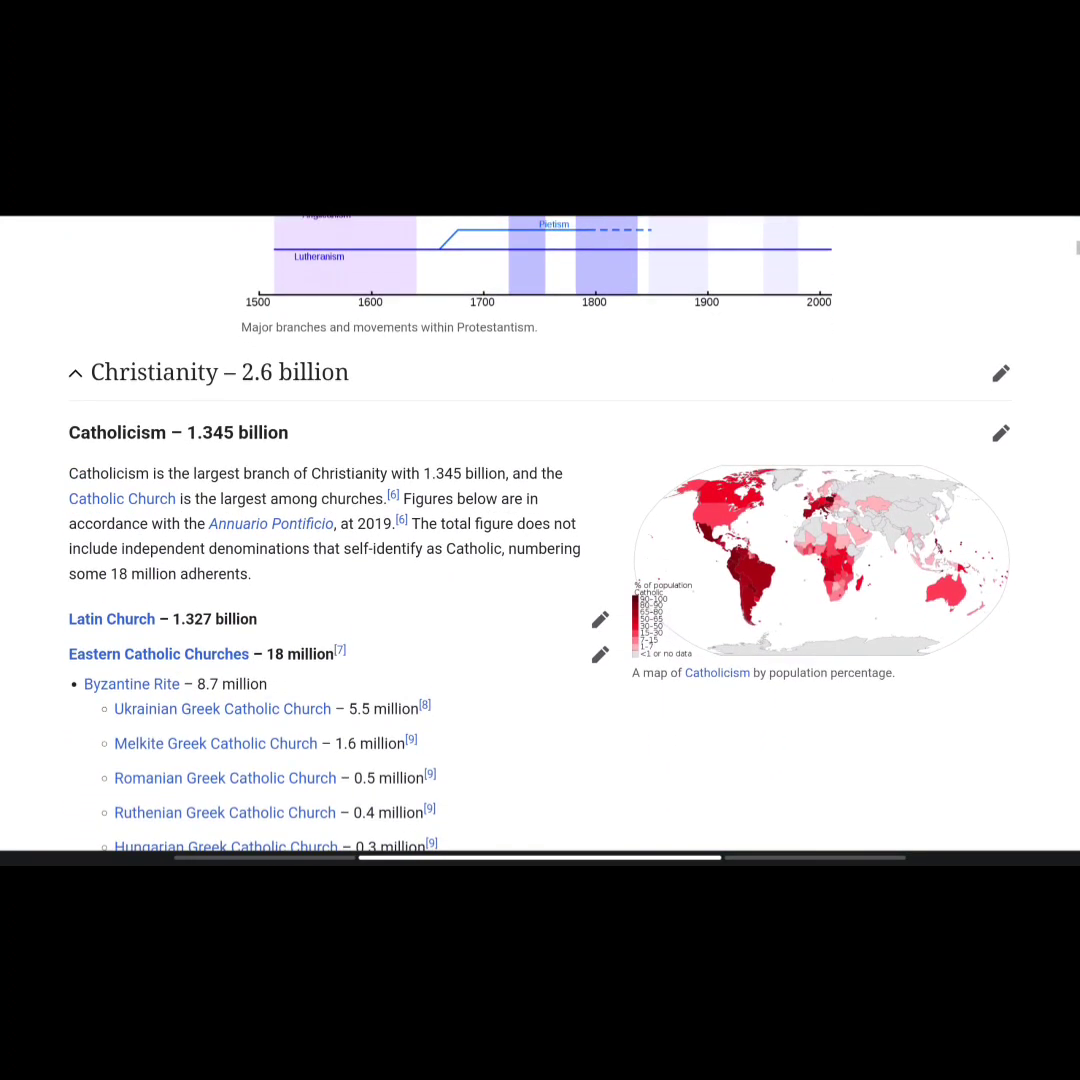
scroll(down, 3)
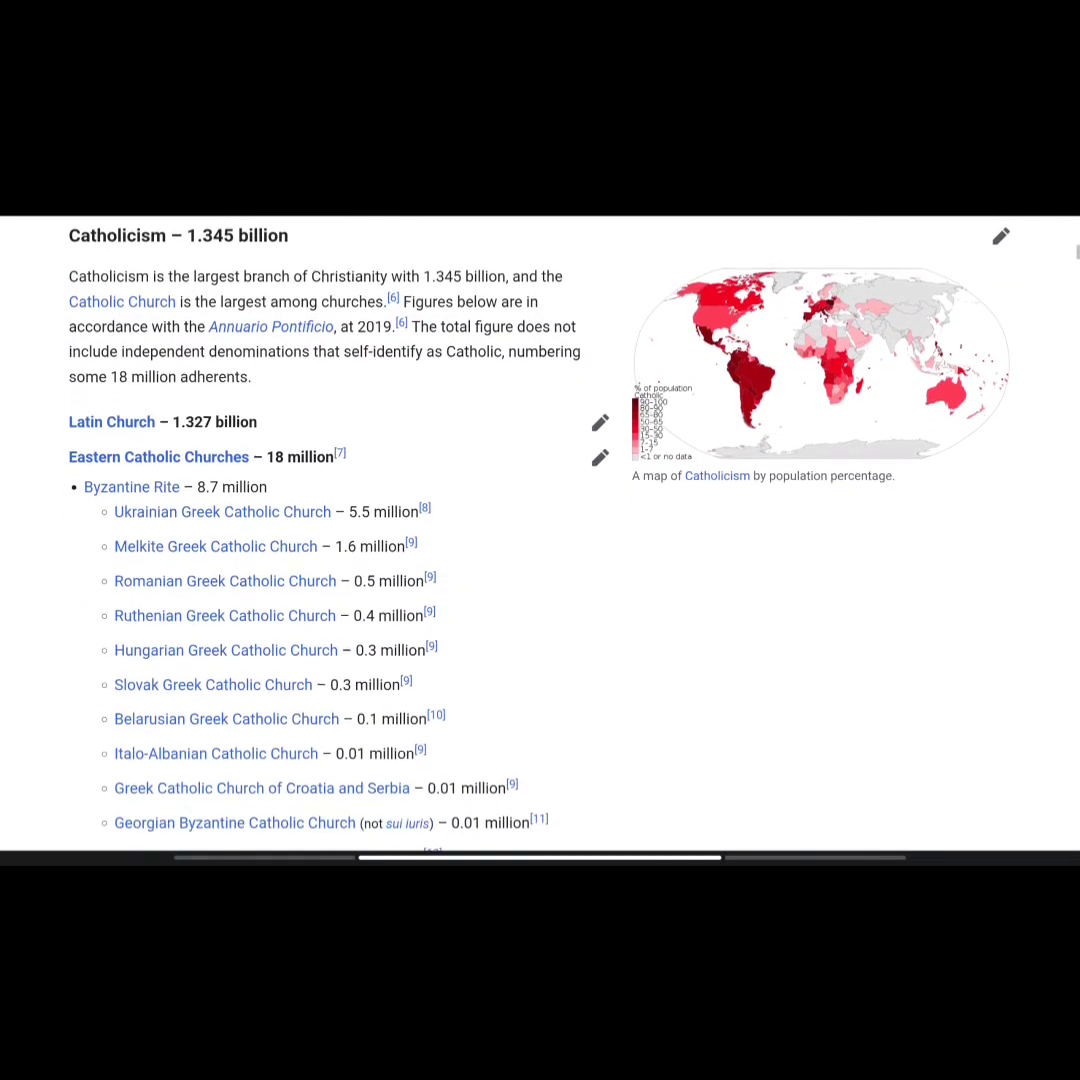
scroll(down, 3)
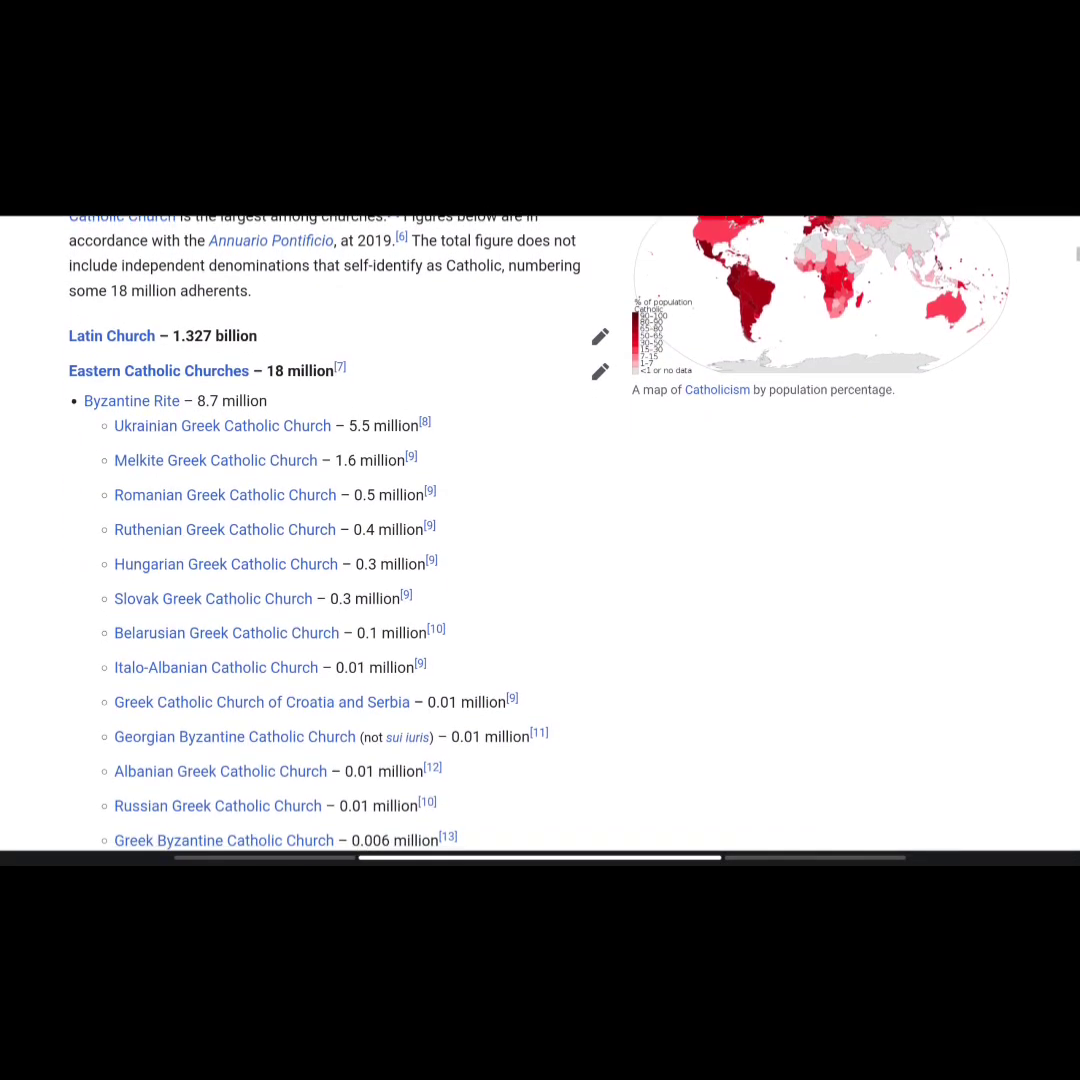
scroll(down, 3)
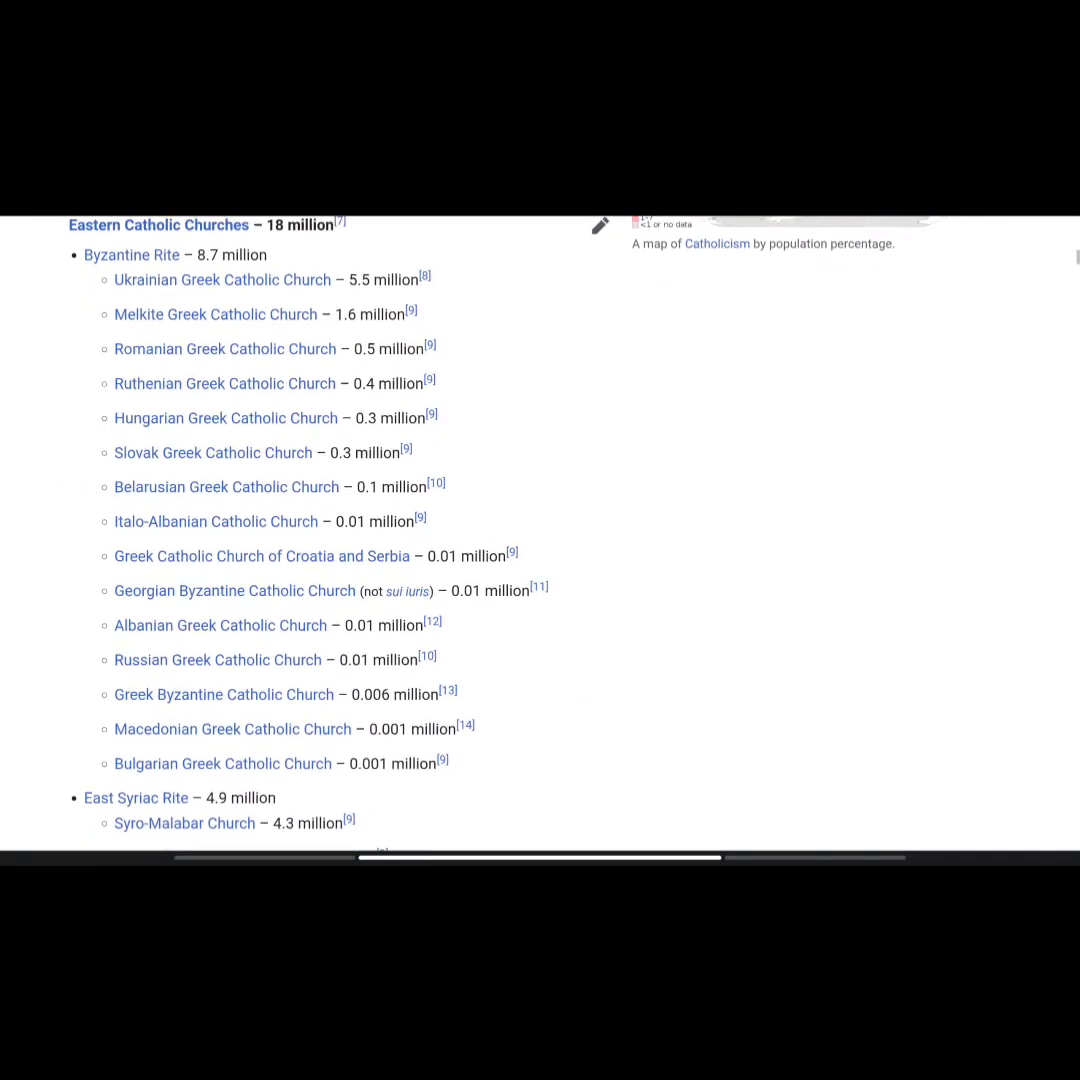
scroll(down, 3)
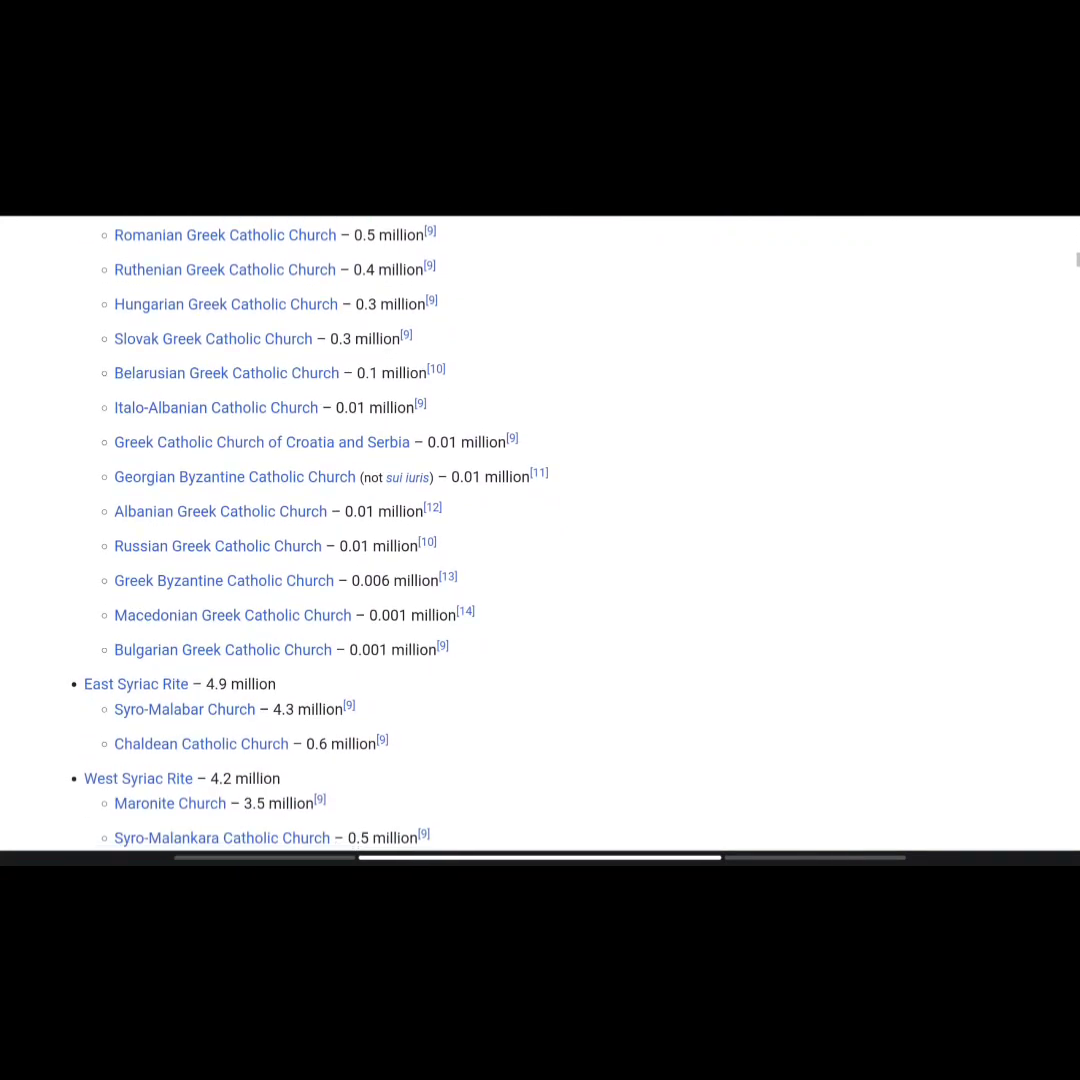
scroll(down, 3)
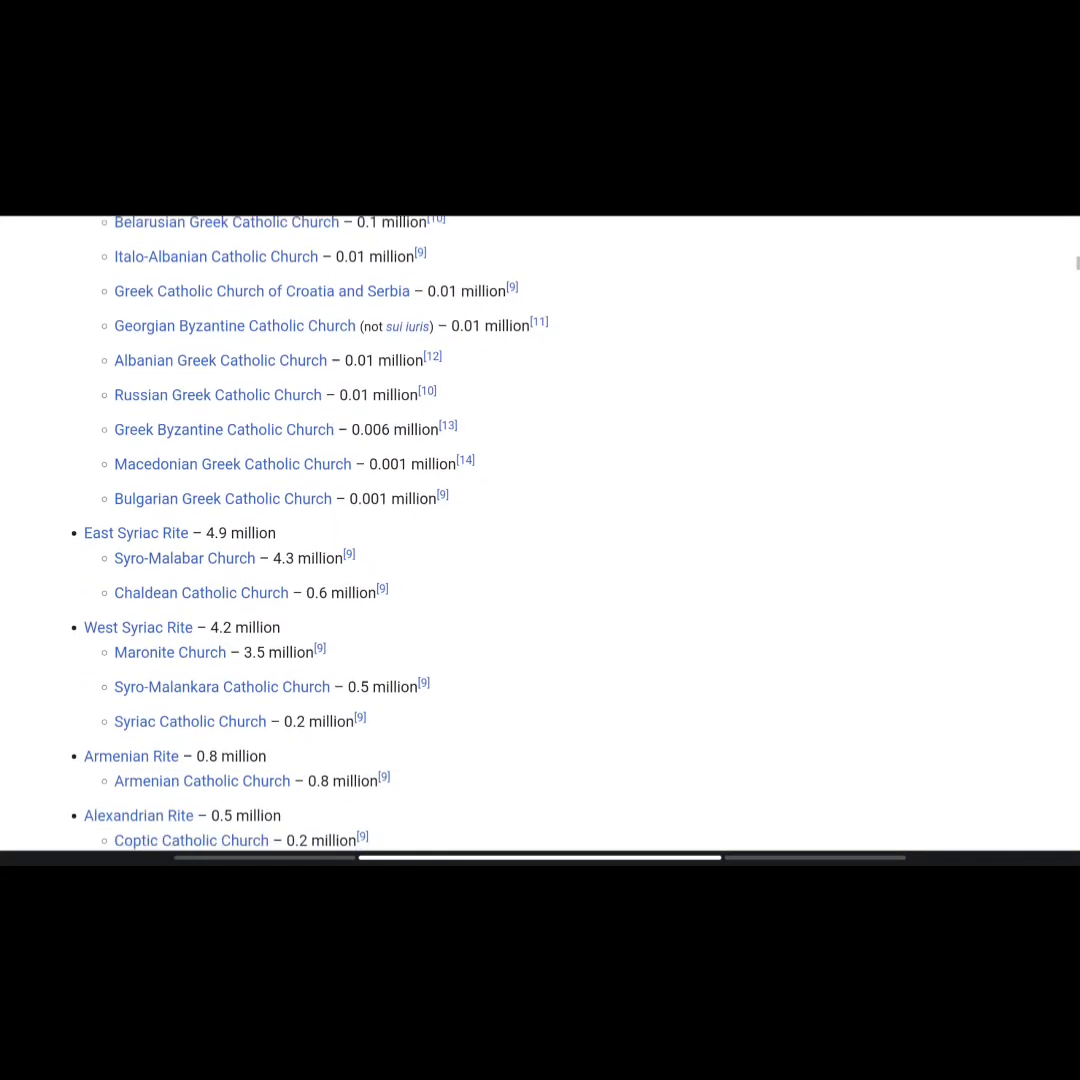
scroll(down, 3)
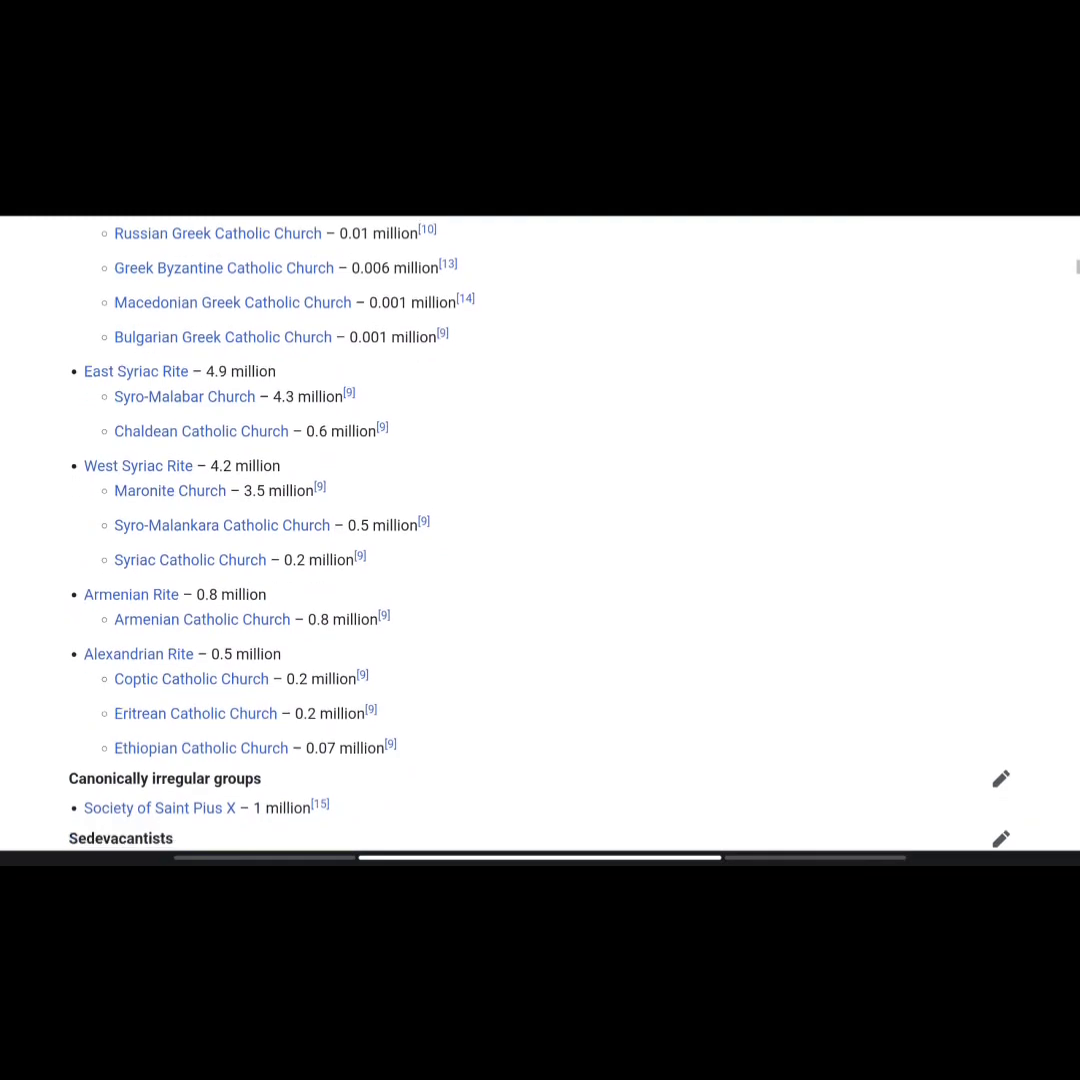
scroll(down, 3)
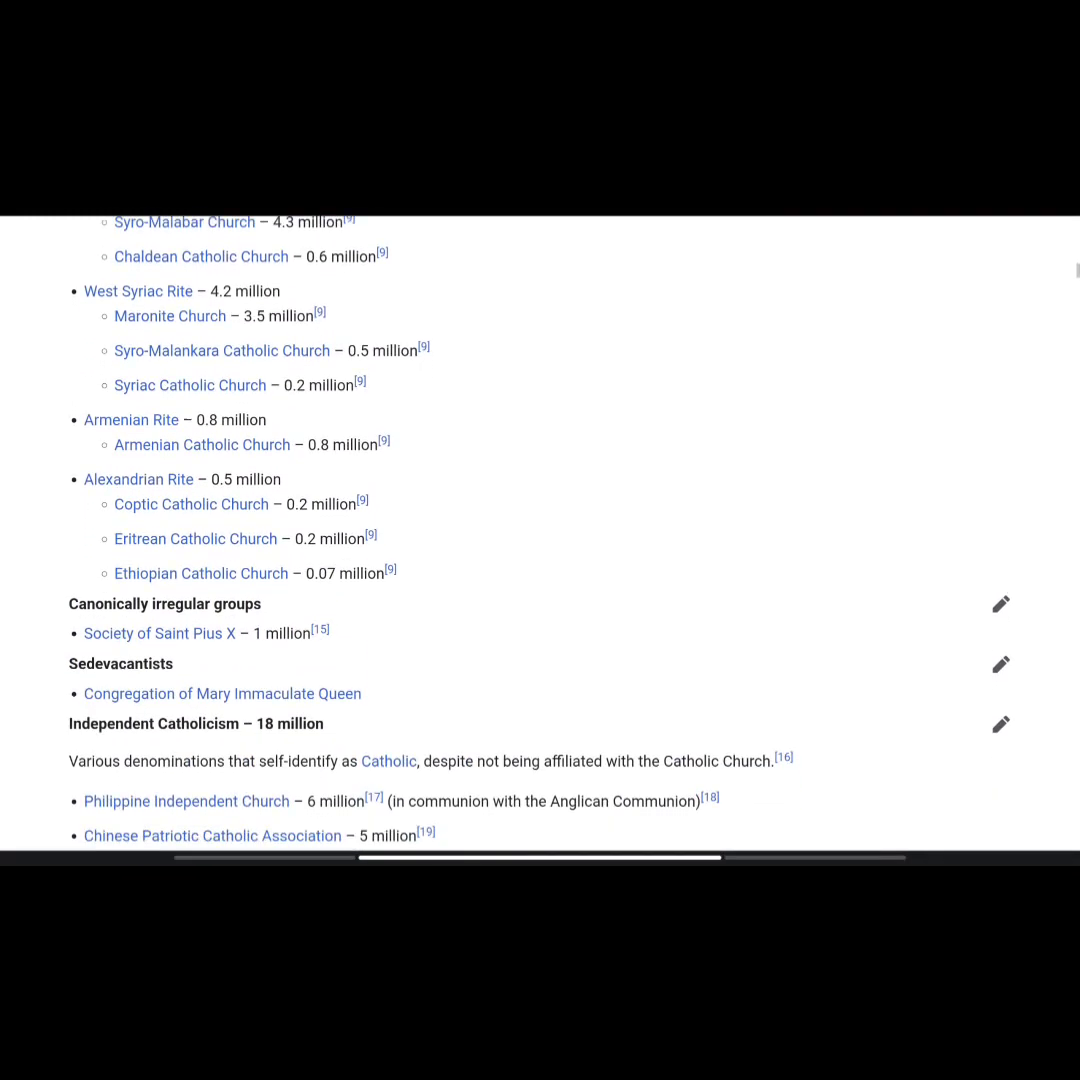
scroll(down, 3)
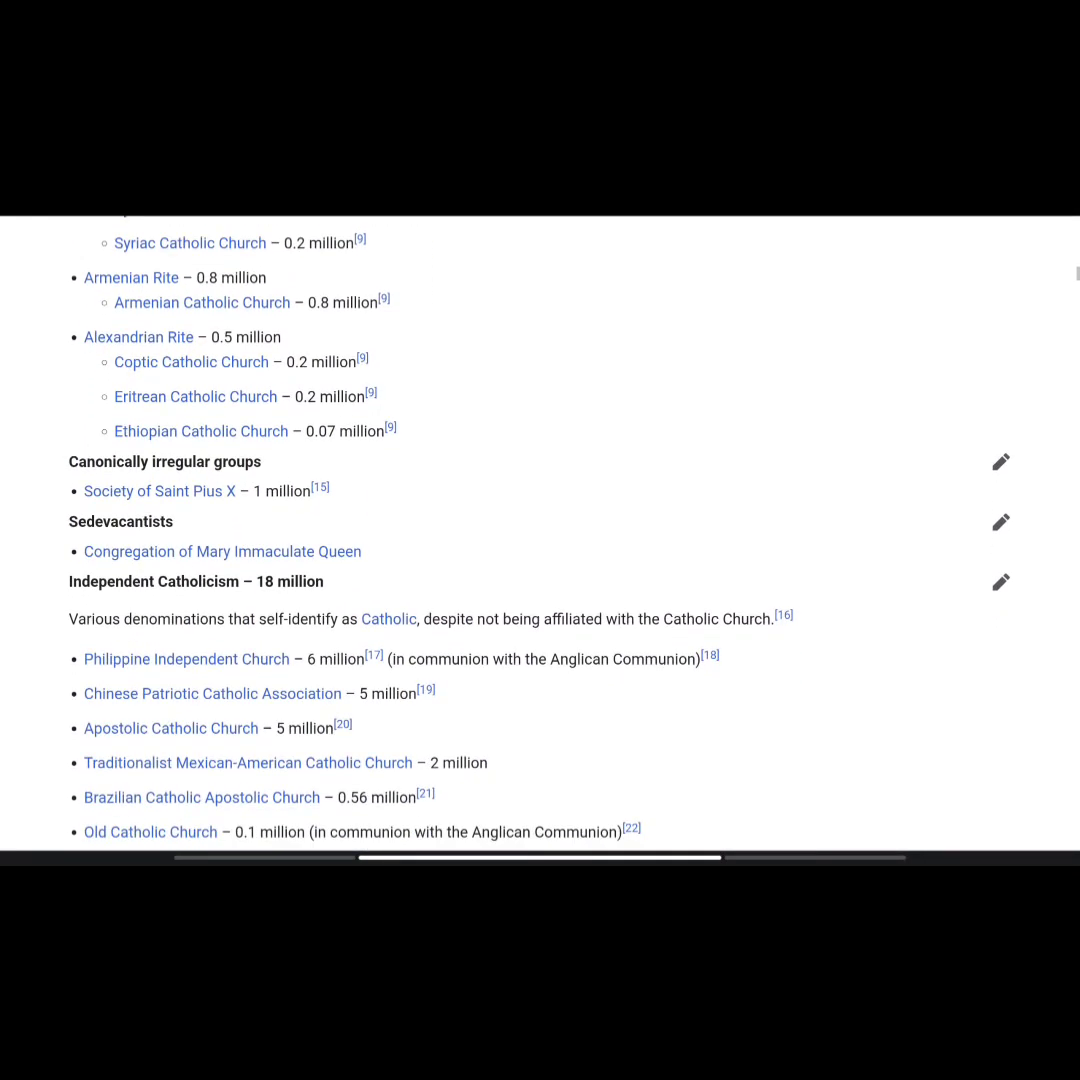
scroll(down, 3)
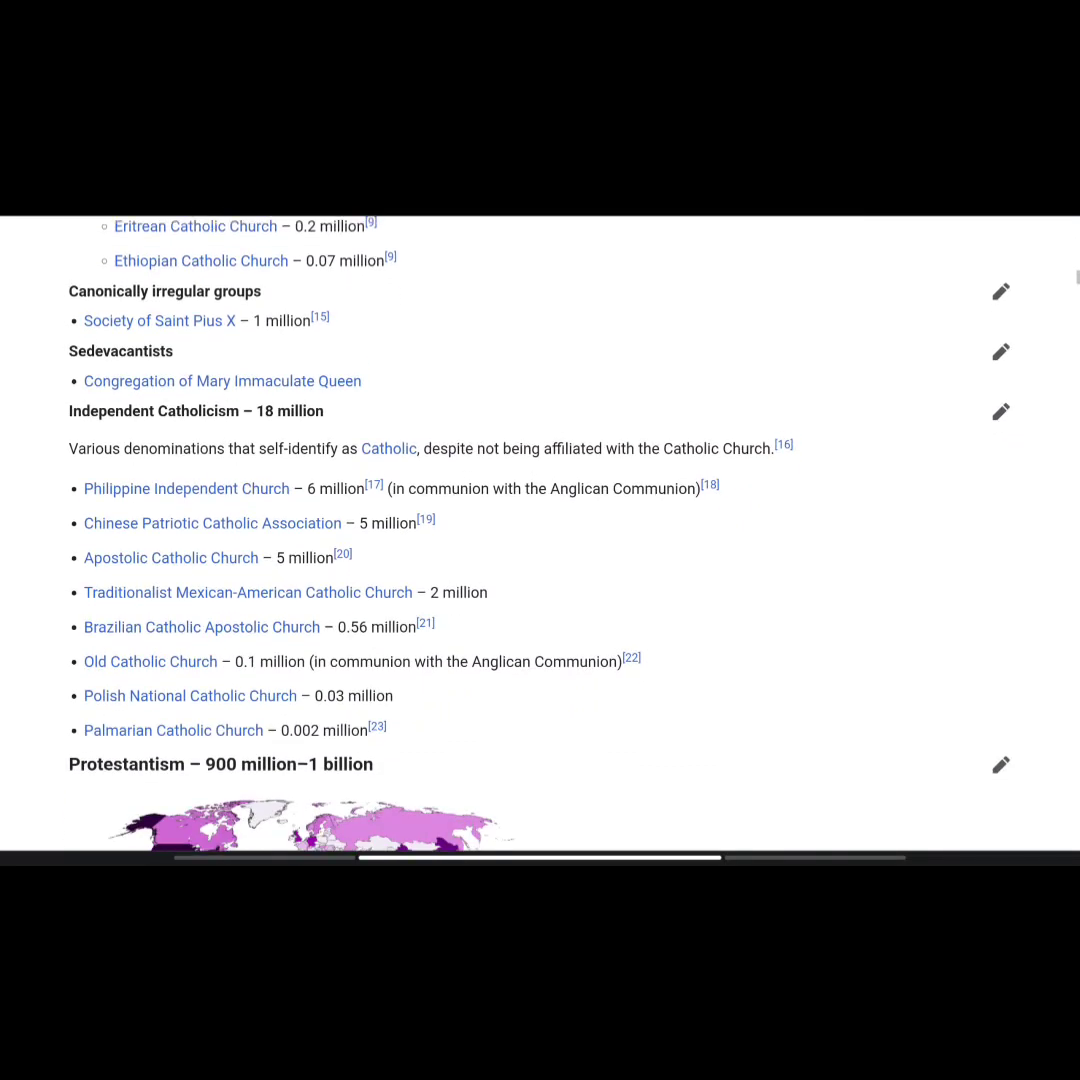
scroll(down, 3)
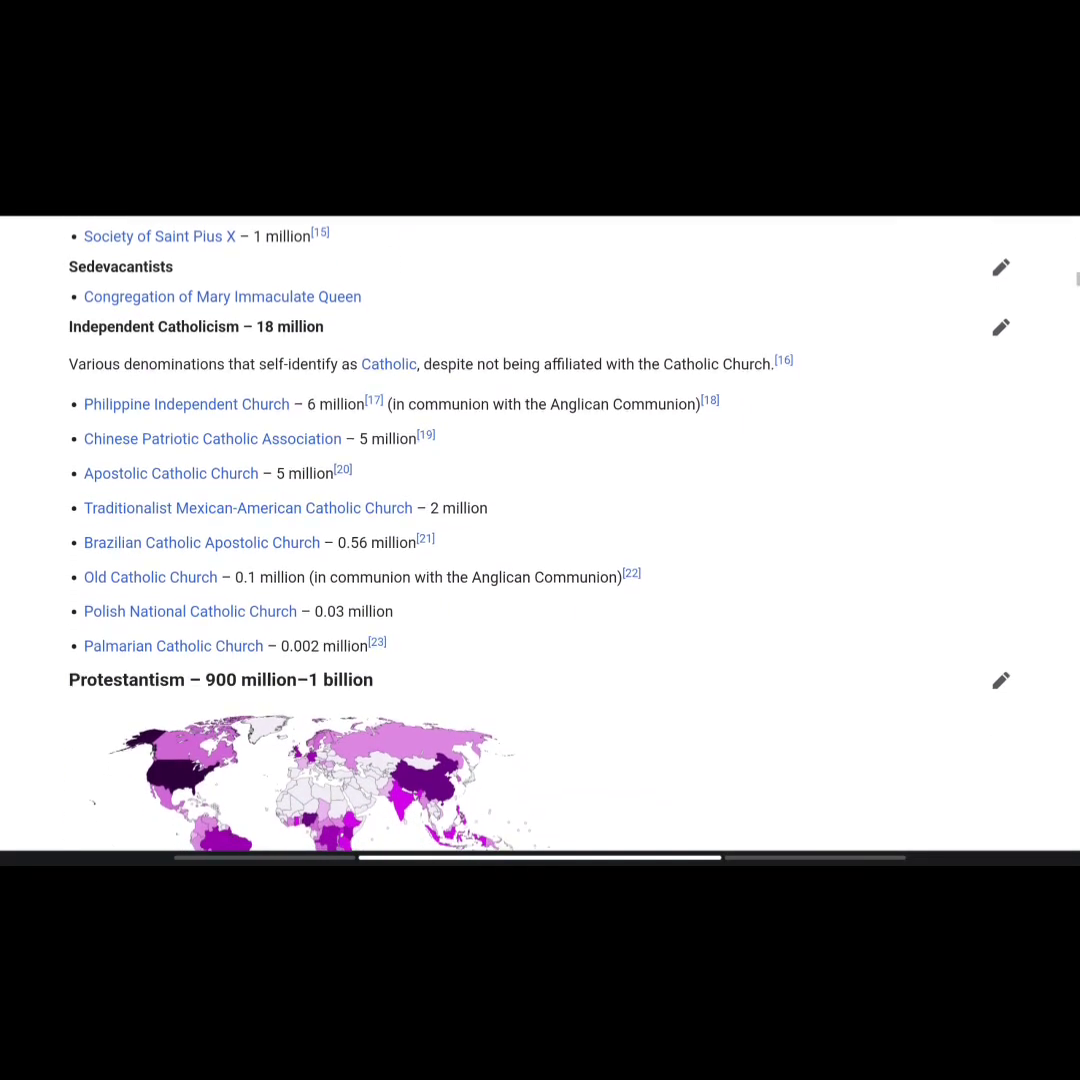
scroll(up, 3)
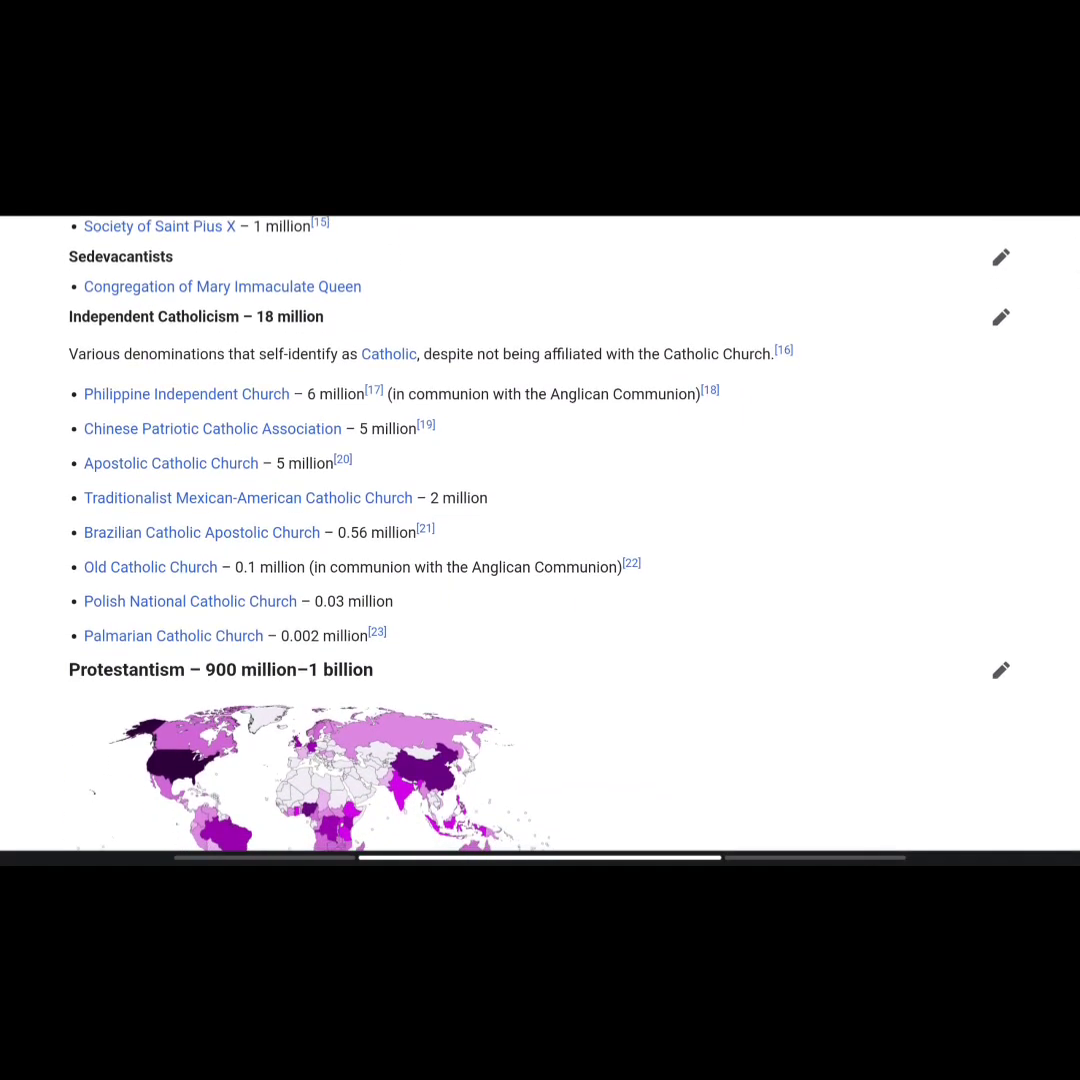